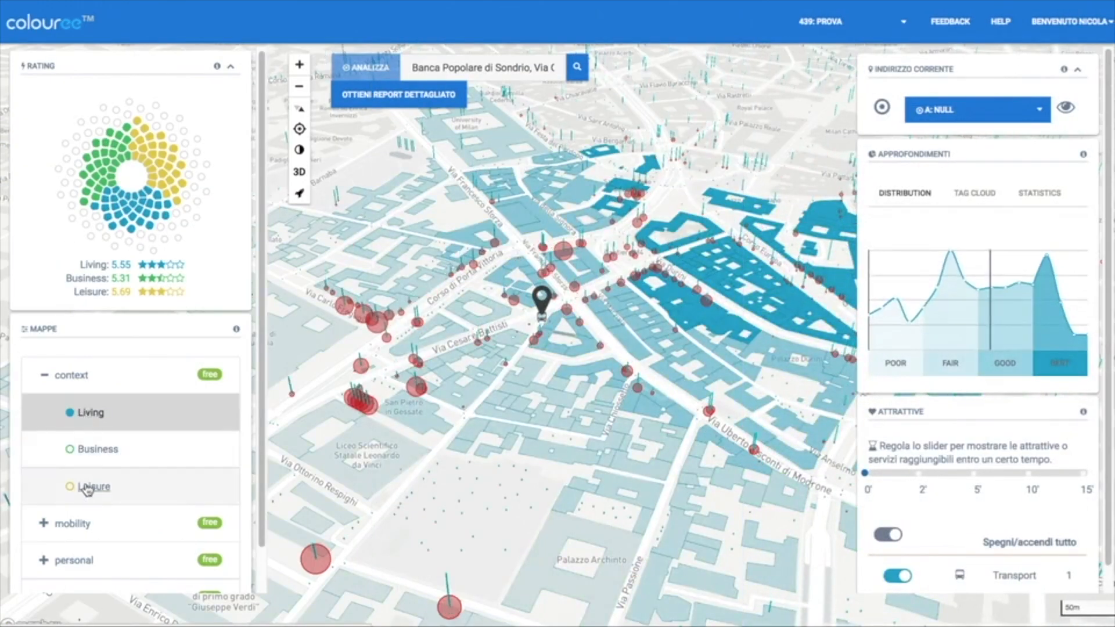
- Search the address 'Via Cesare Battisti Milano' from the regional map of northern Italy
left_click(97, 449)
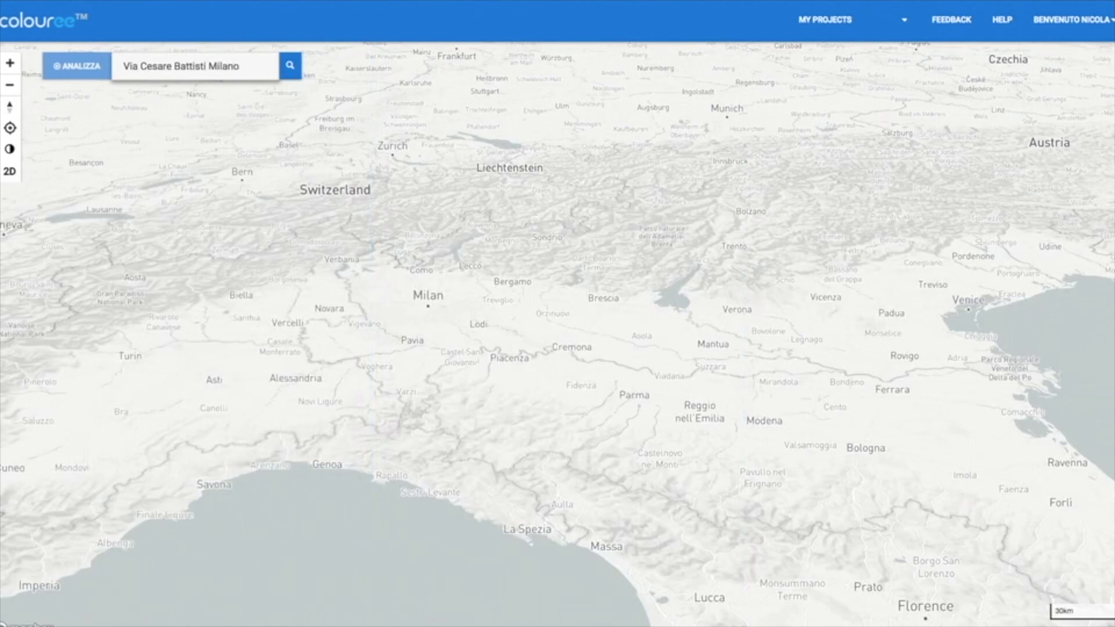
- Load project 352 Corso Europa with Leisure ratings and view its detailed report's urban services chart
left_click(289, 65)
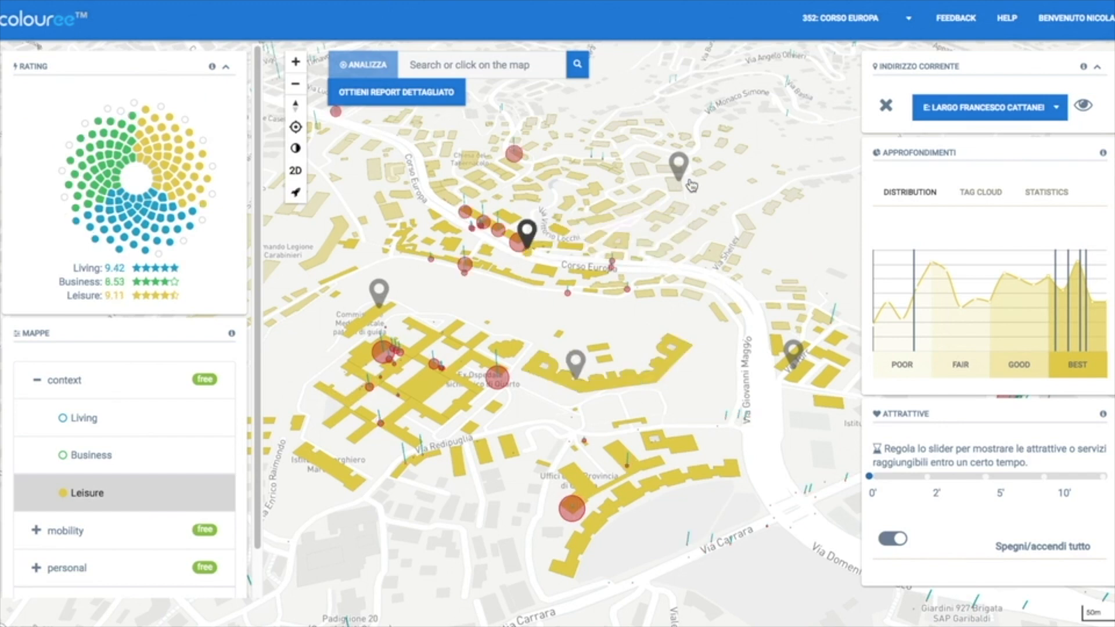
left_click(398, 93)
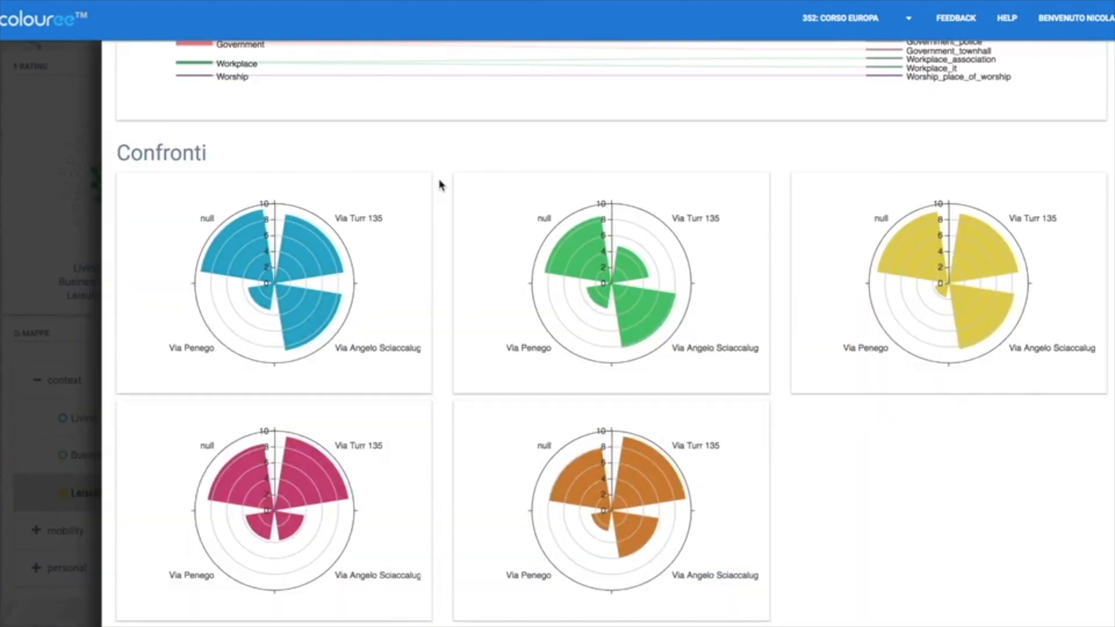
scroll("down", 3)
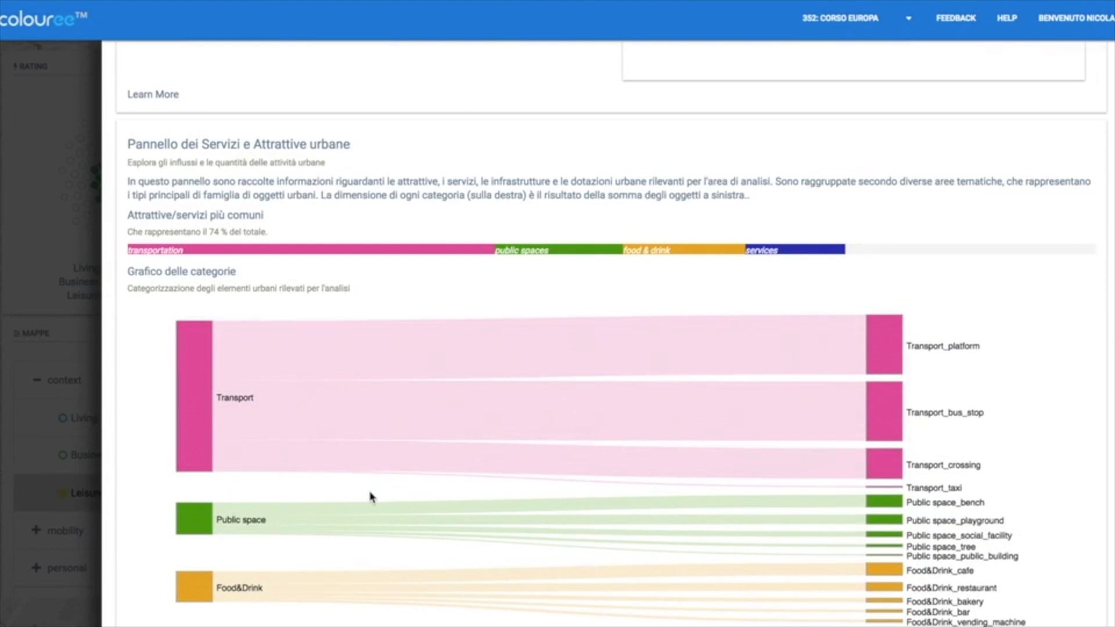